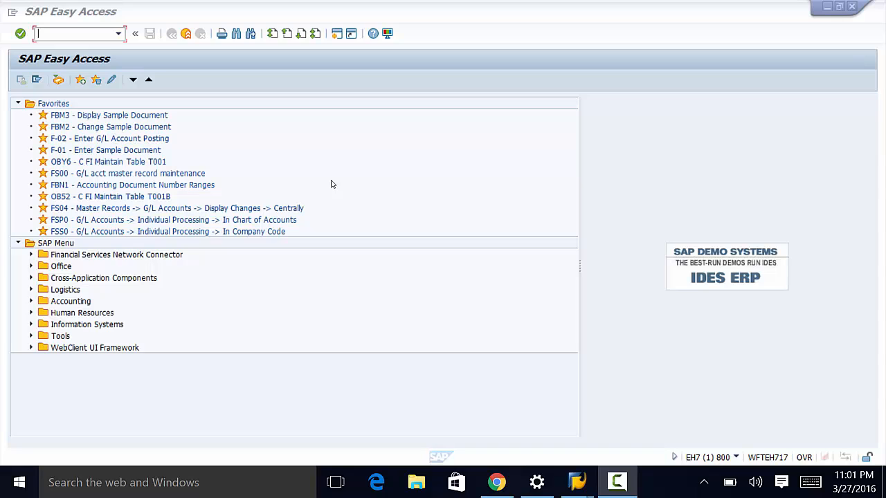
mouse_move(104, 44)
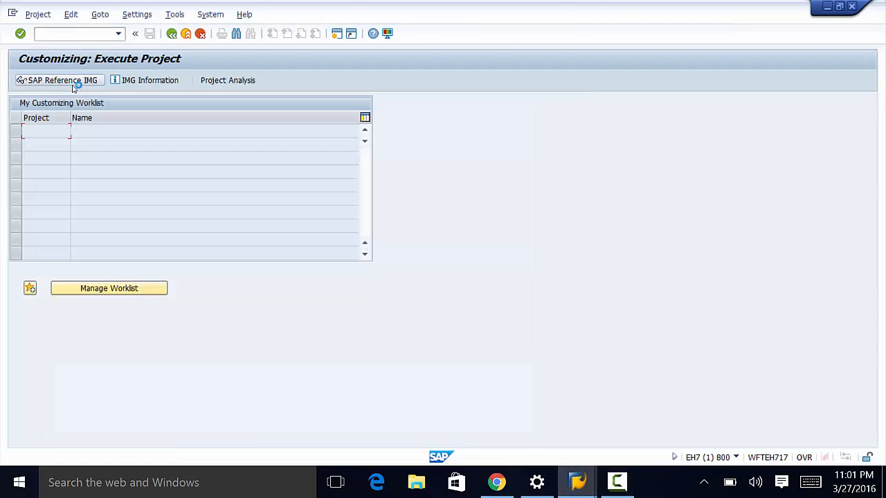
Step: Expand the SAP Reference IMG through Plant Maintenance and Customer Service, Master Data and Technical Objects to Functional Locations
click(58, 79)
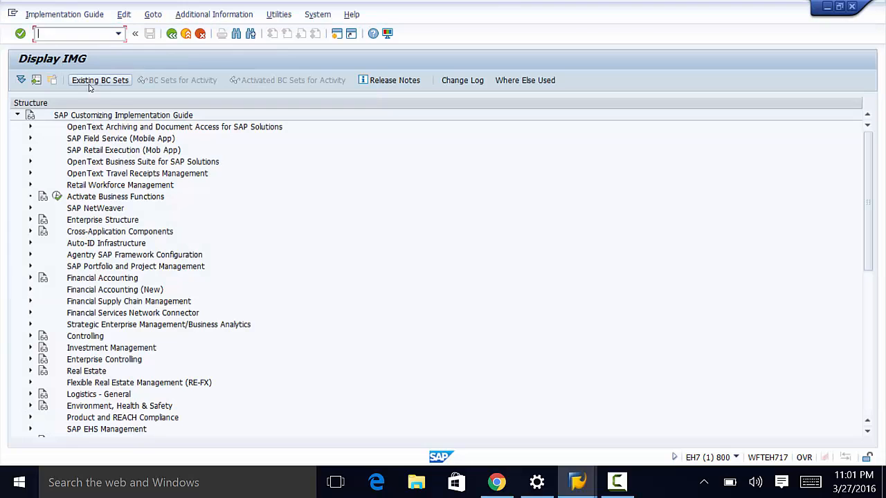
scroll(down, 3)
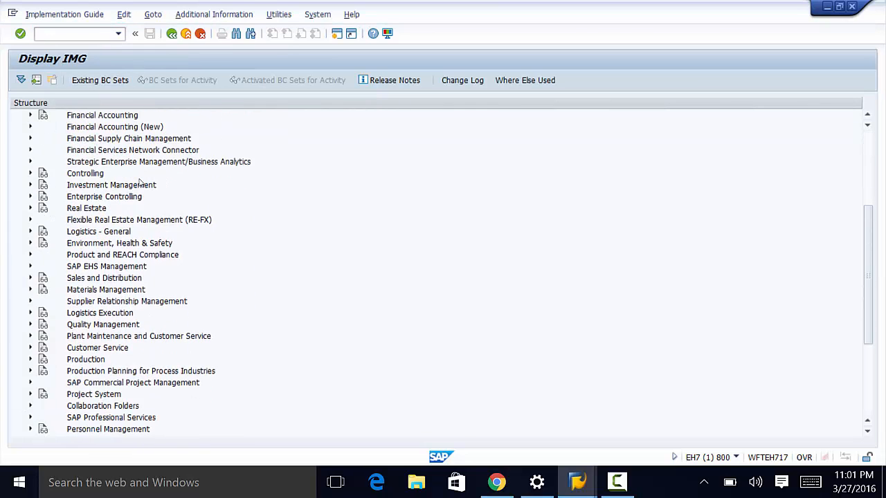
scroll(down, 3)
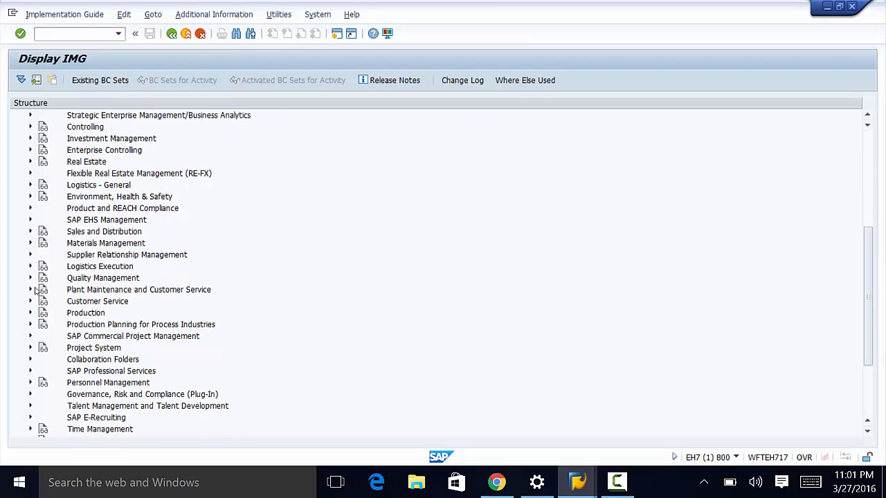
click(31, 289)
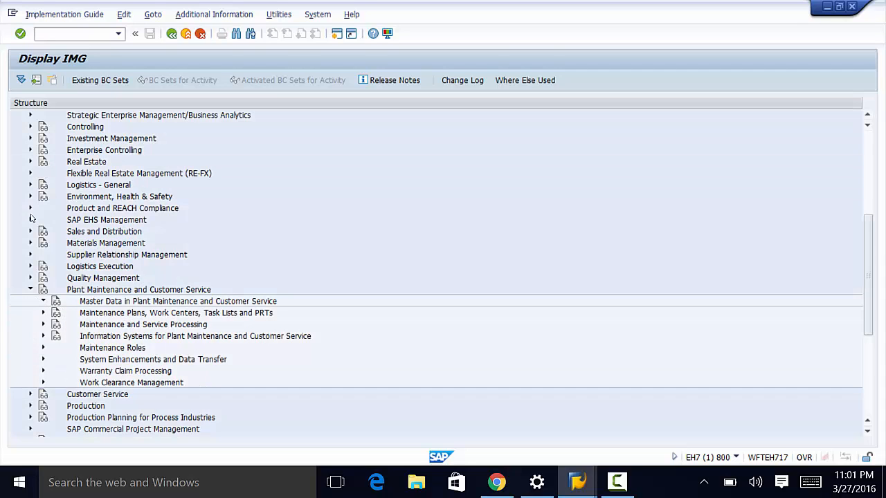
click(43, 301)
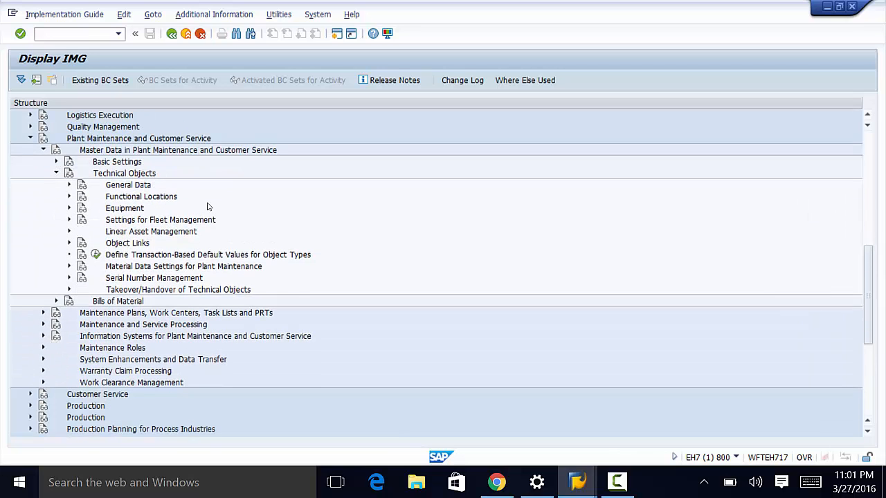
click(68, 197)
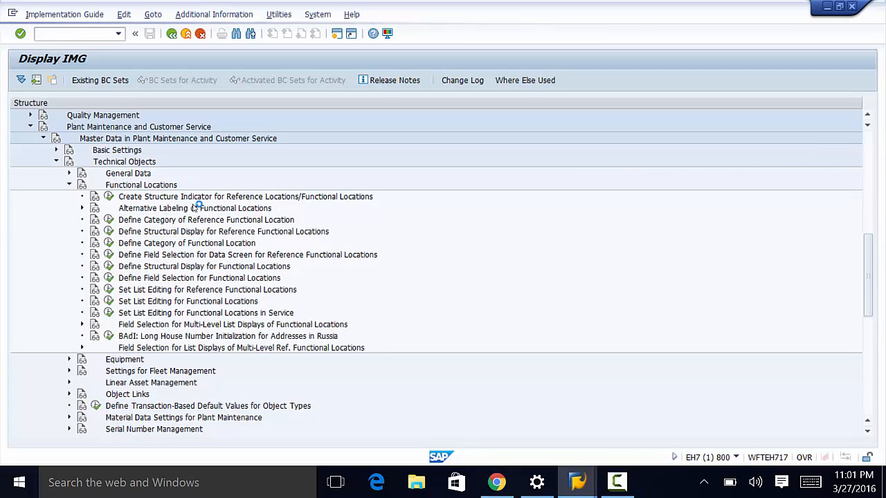
scroll(down, 3)
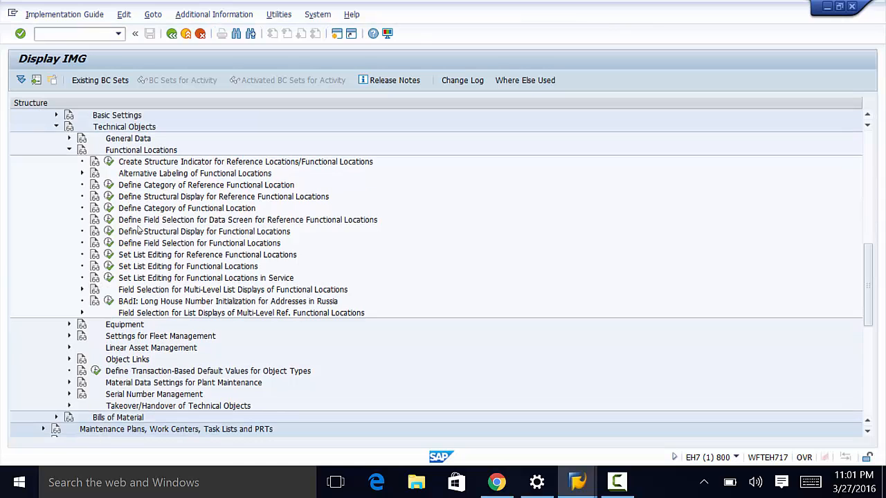
mouse_move(142, 232)
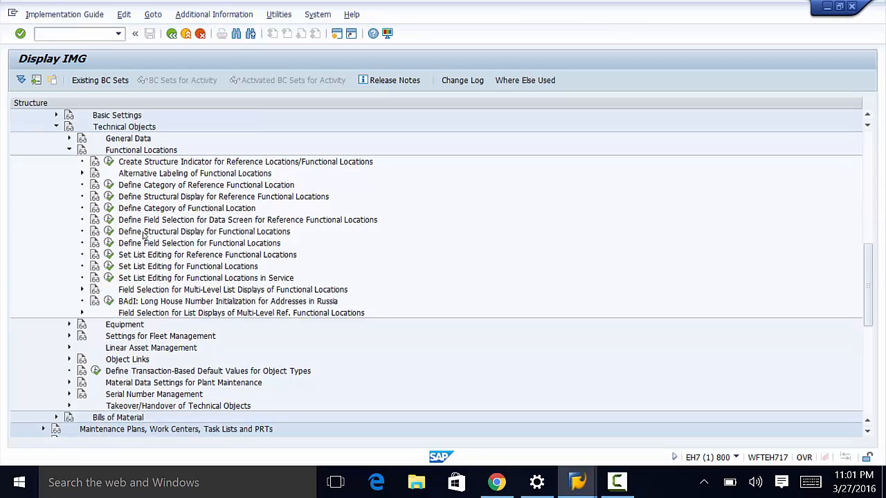
mouse_move(152, 243)
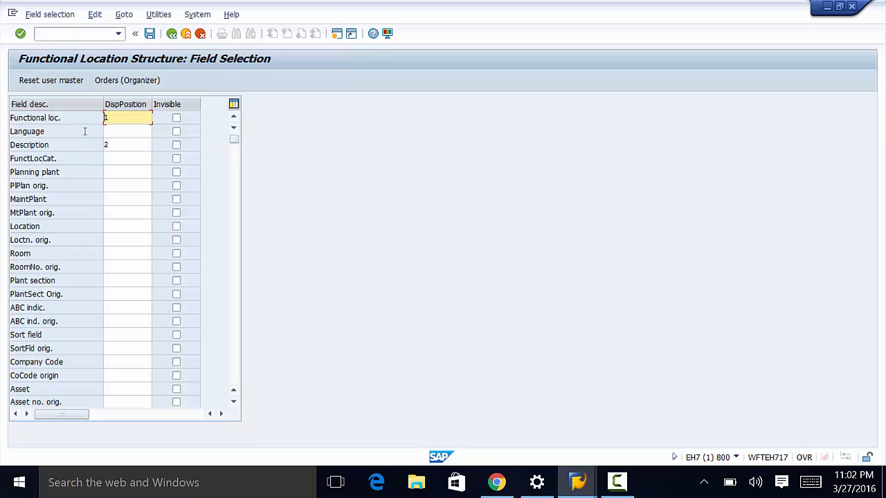
mouse_move(103, 191)
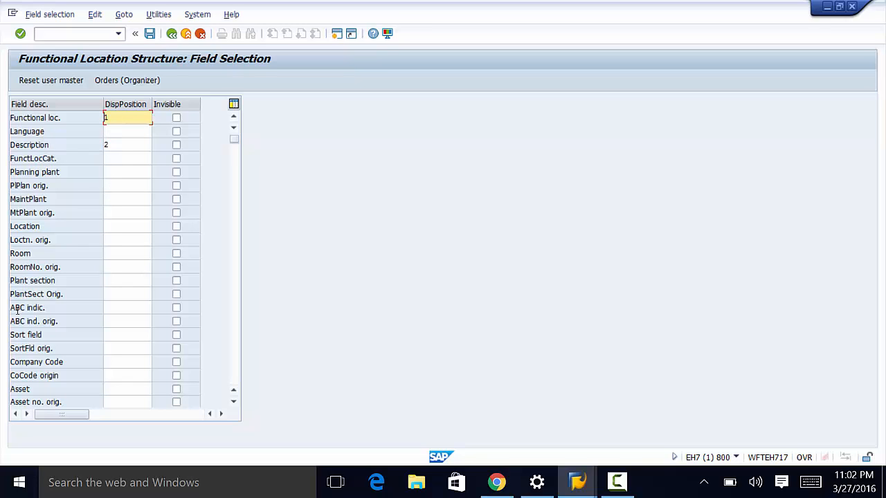
mouse_move(186, 155)
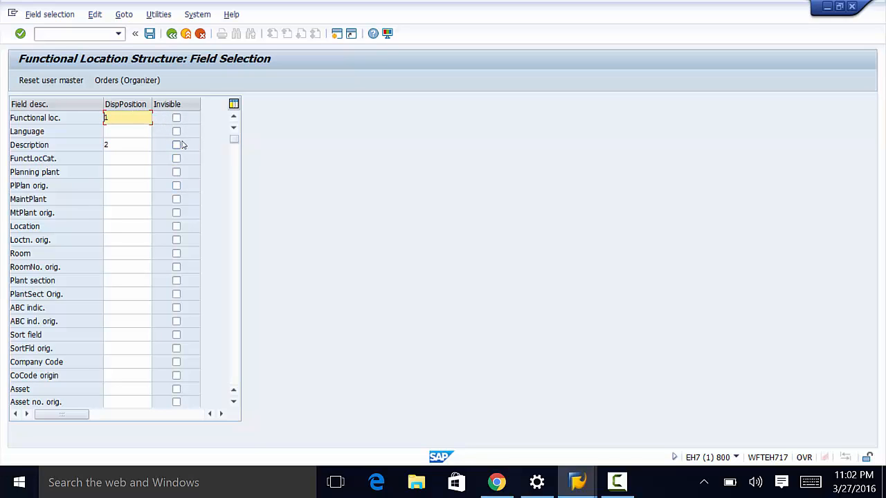
Step: Leave the PlPlan orig. (planning plant origin) row with its Invisible checkbox ticked
click(177, 186)
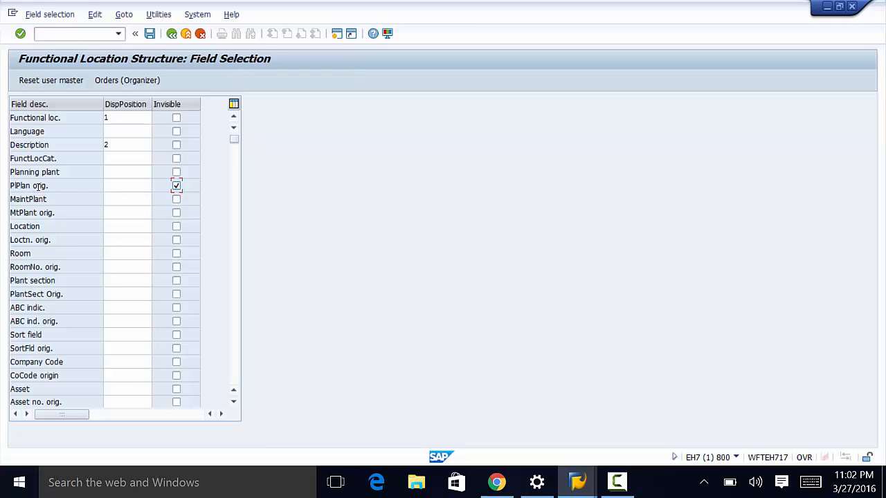
click(177, 185)
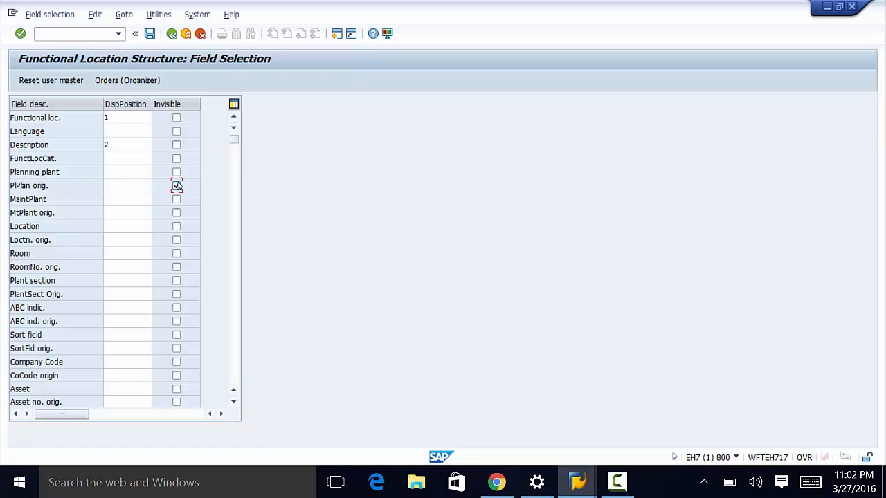
click(176, 185)
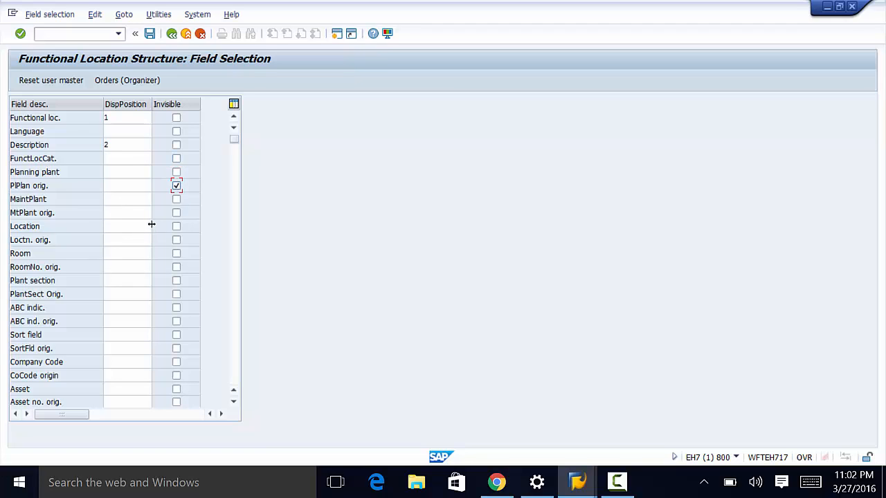
mouse_move(147, 47)
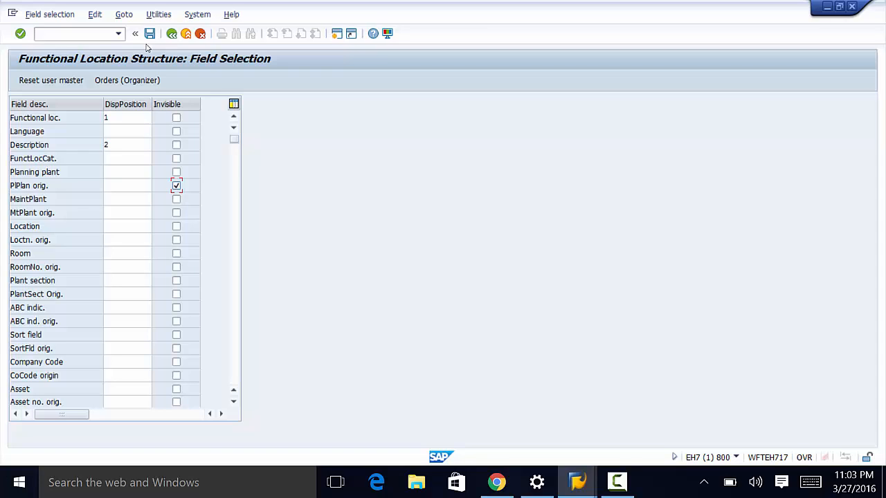
mouse_move(195, 87)
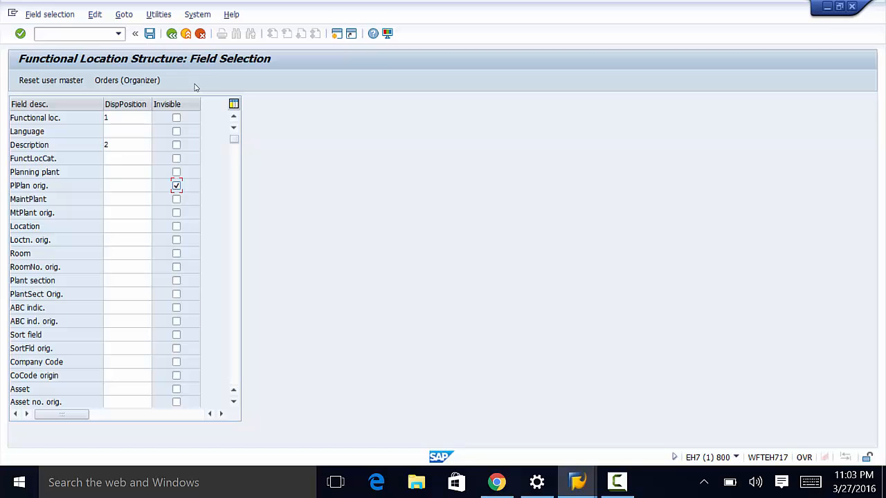
mouse_move(187, 83)
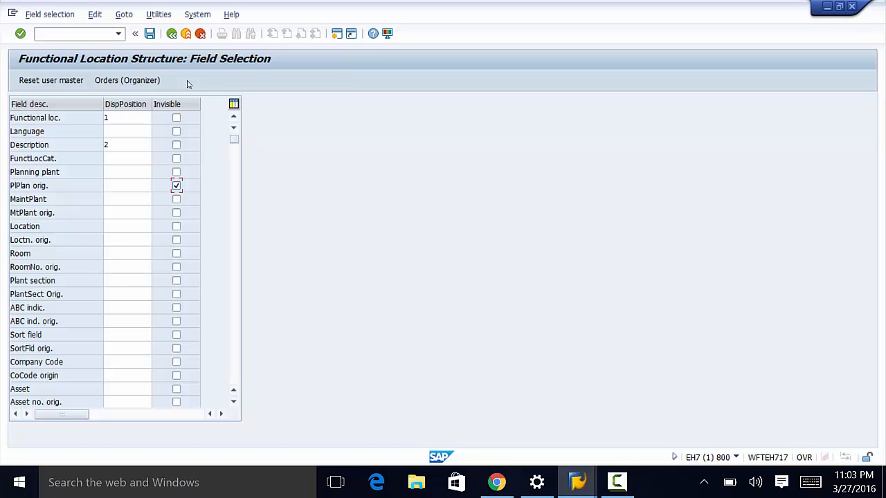
mouse_move(172, 84)
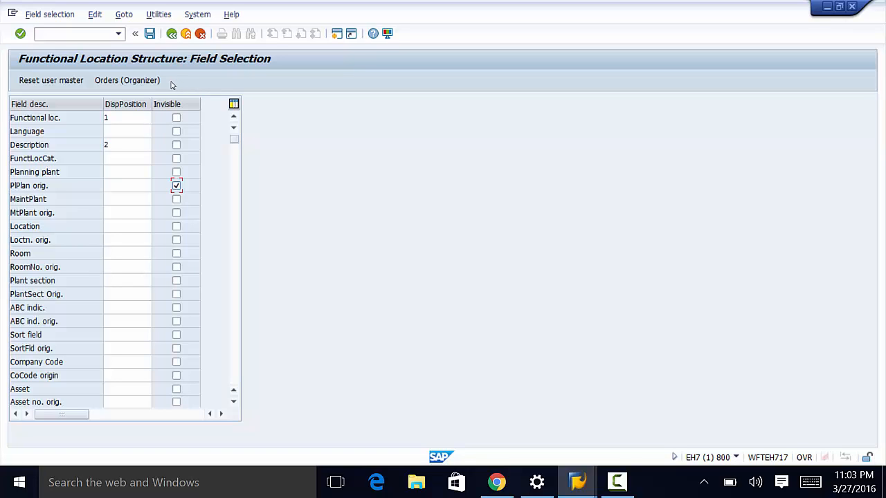